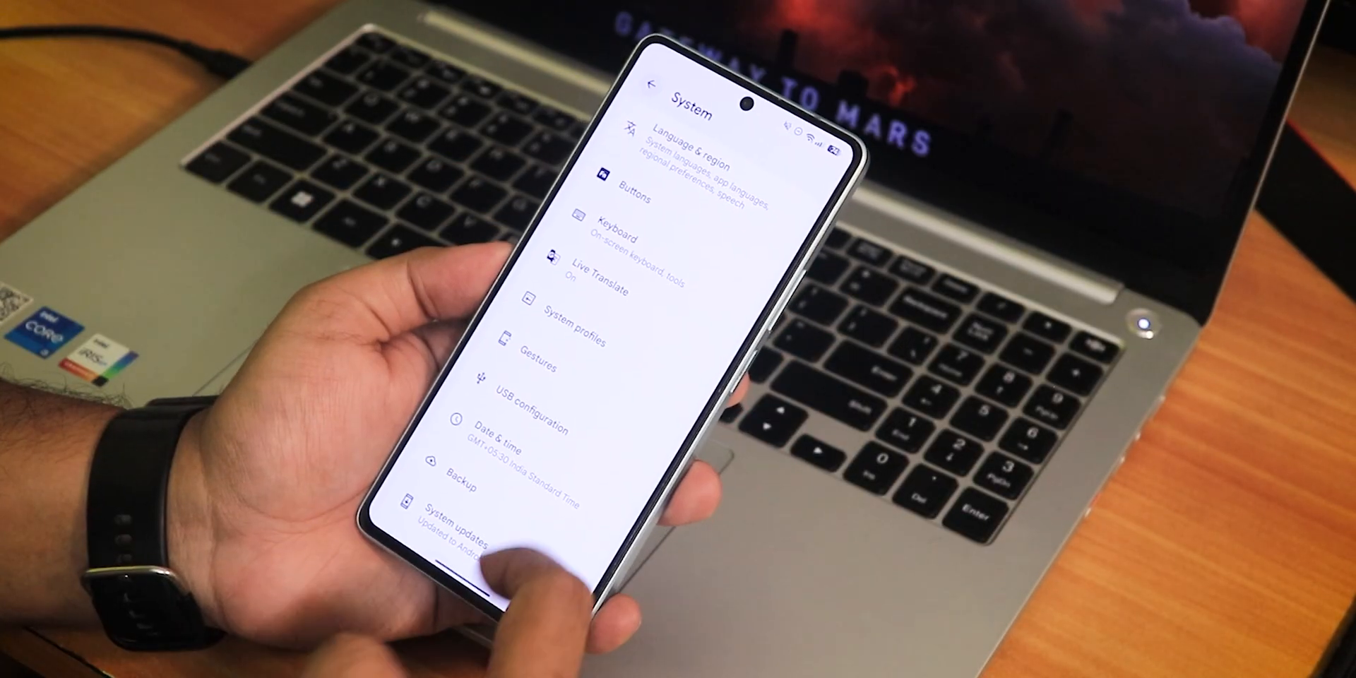
# - Enable the Three finger long press screenshot toggle on the Three finger swipe page
pyautogui.scroll(3)
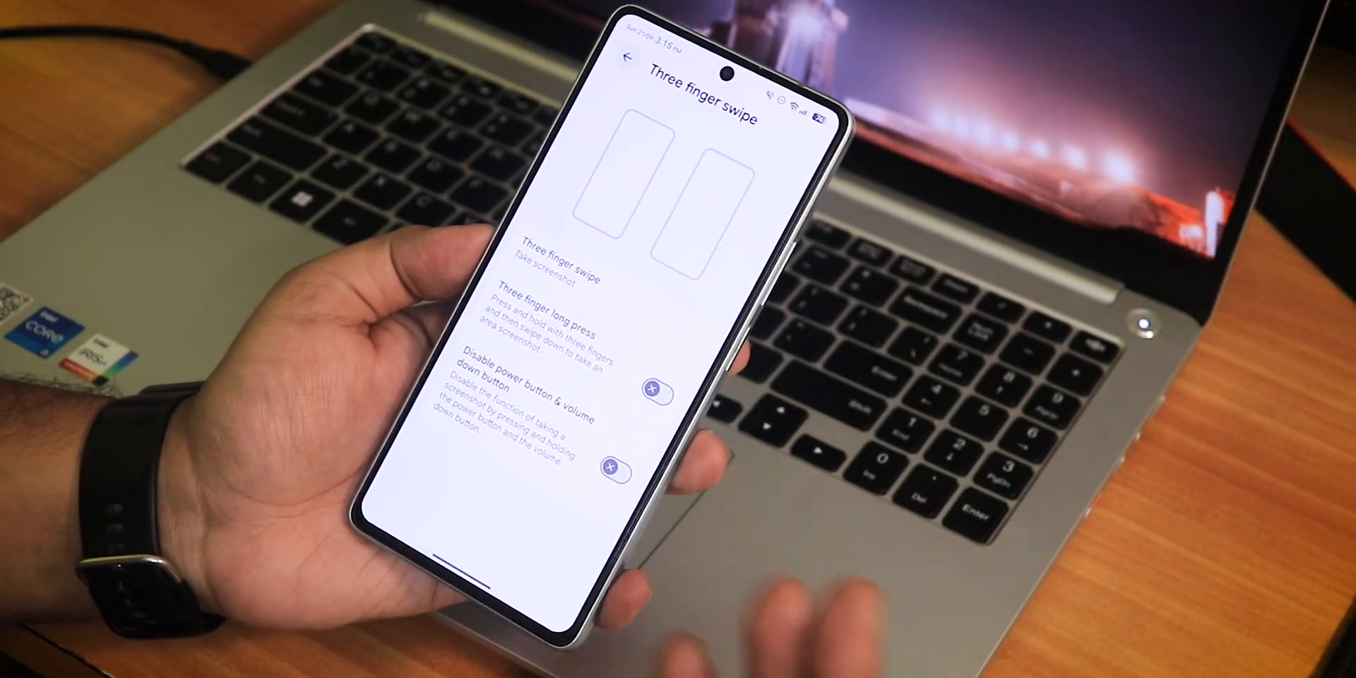
pyautogui.click(636, 383)
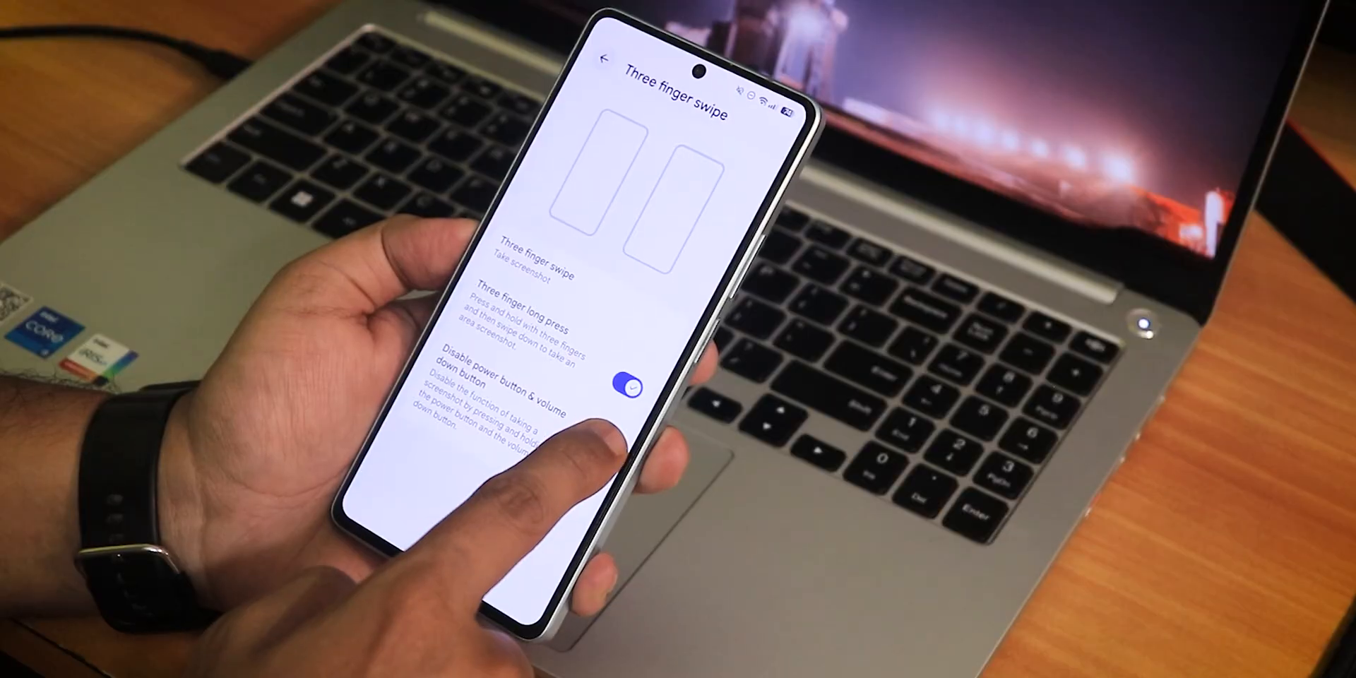